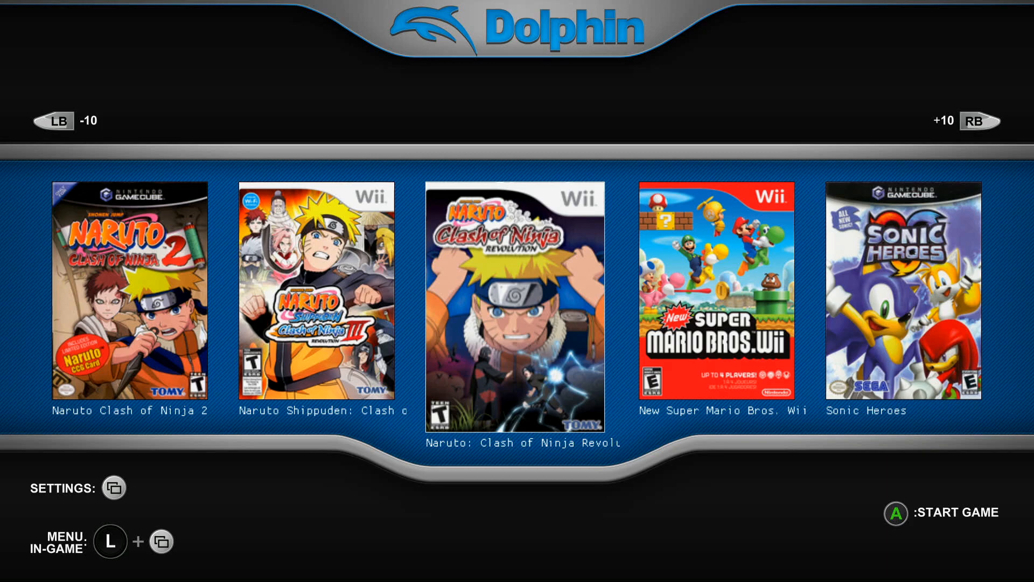
# Open Dolphin's Settings window from the game library
pyautogui.click(112, 487)
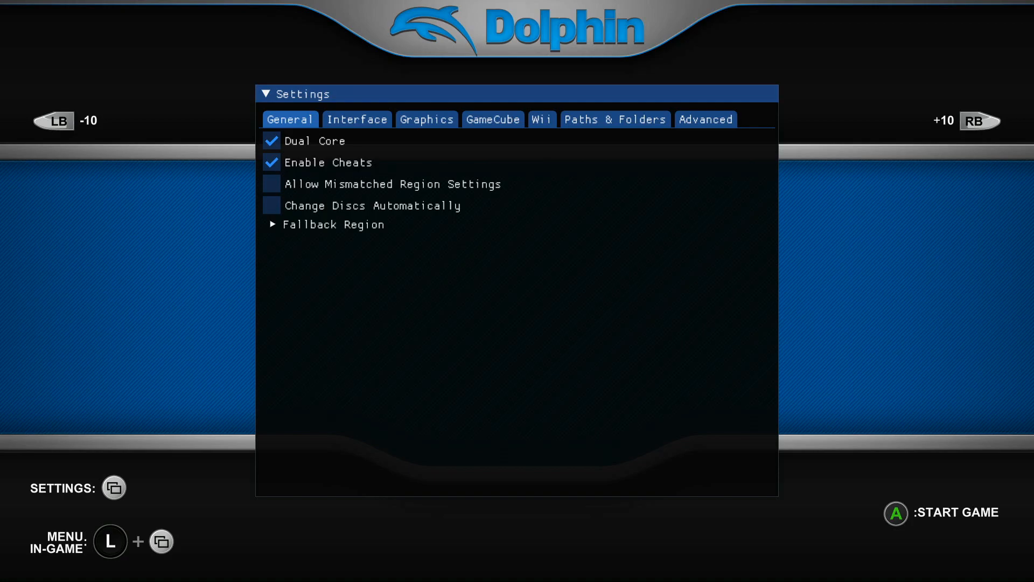
# Go to the Paths & Folders tab and start adding another game folder
pyautogui.click(290, 120)
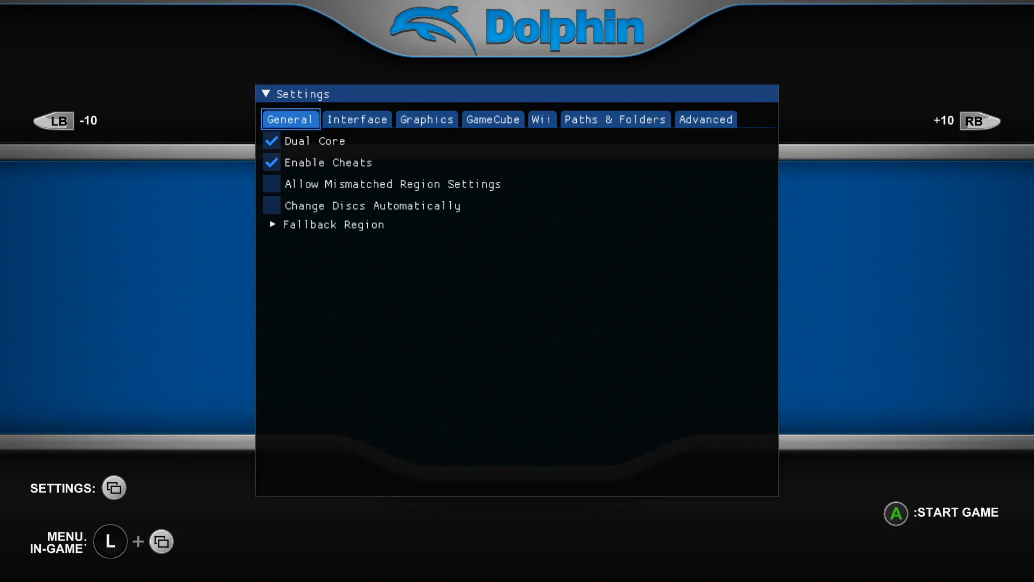
pyautogui.click(615, 120)
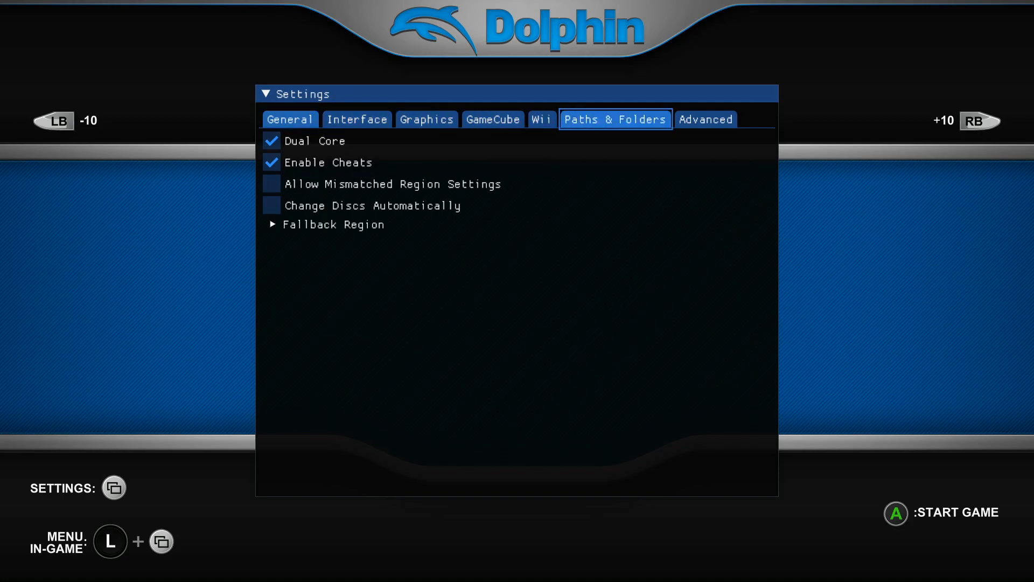
pyautogui.click(615, 120)
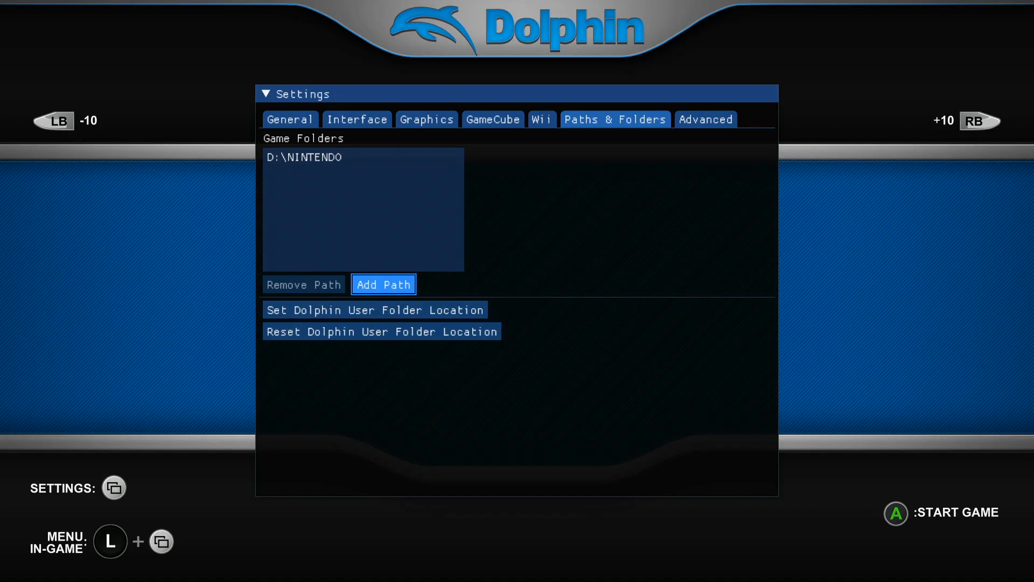
pyautogui.click(383, 284)
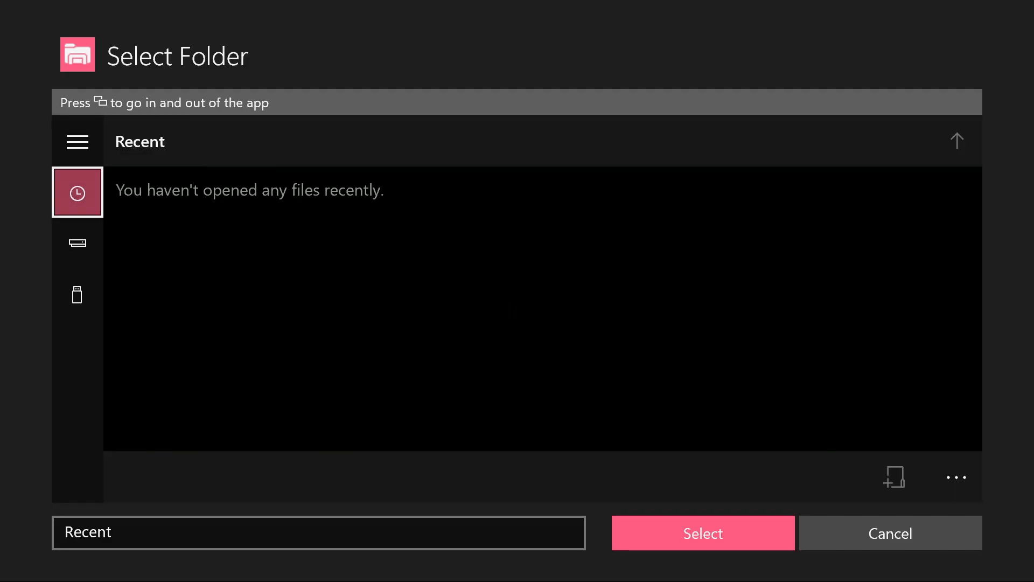
# Browse the USB drive, open NINTENDO, and confirm it as the game folder
pyautogui.click(77, 294)
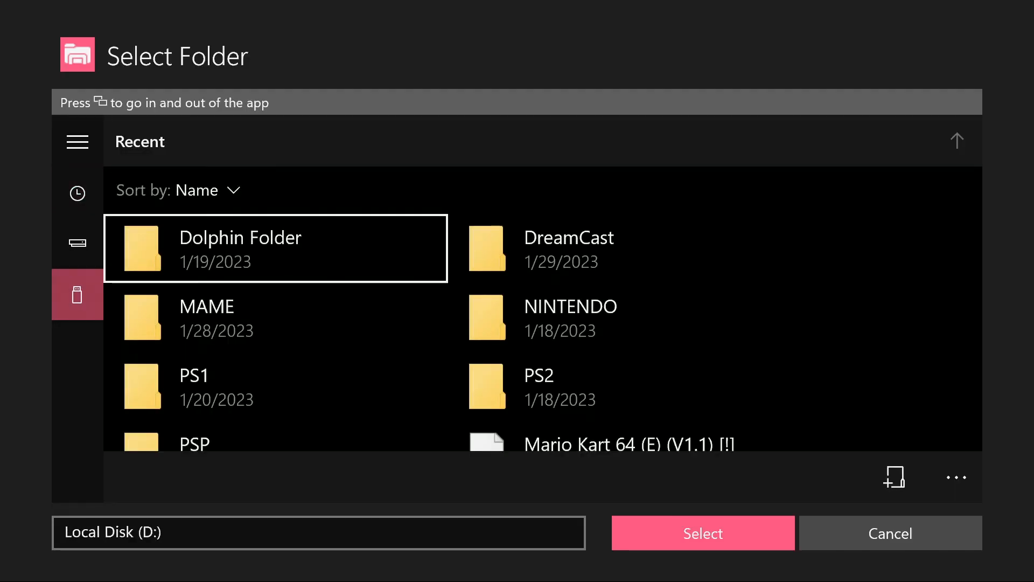
pyautogui.doubleClick(570, 305)
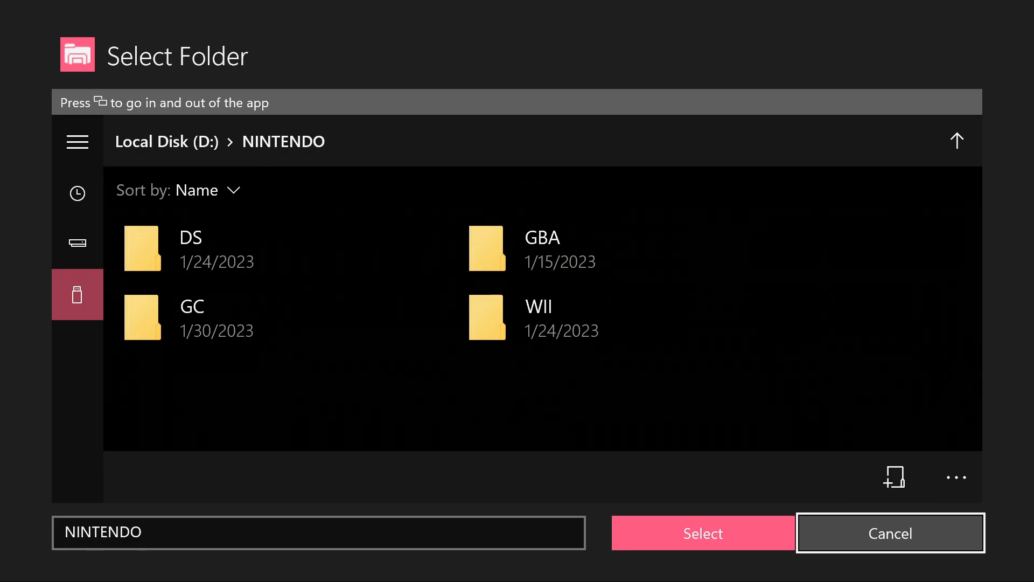
pyautogui.click(703, 533)
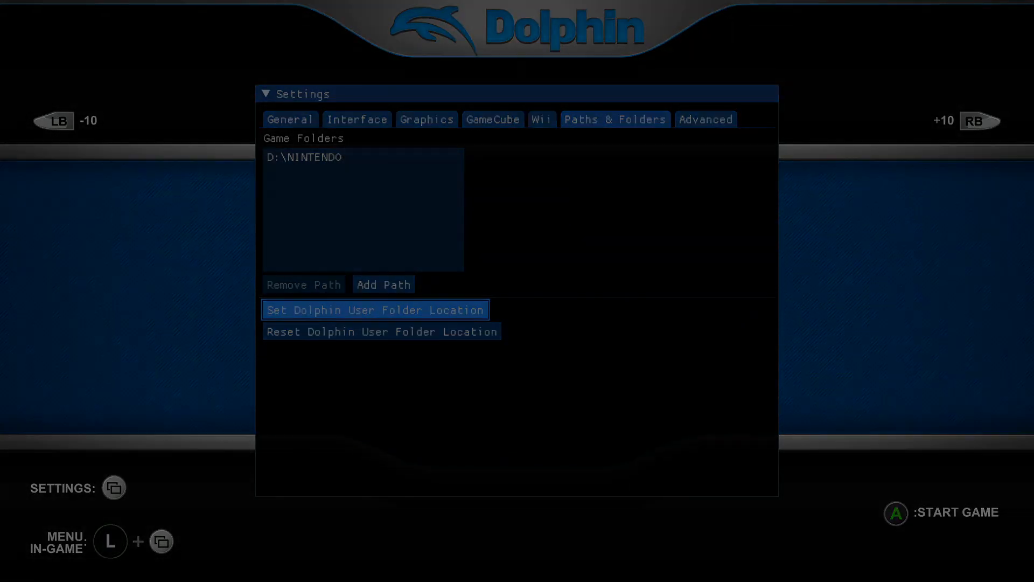
# Start setting the Dolphin user folder location
pyautogui.click(374, 310)
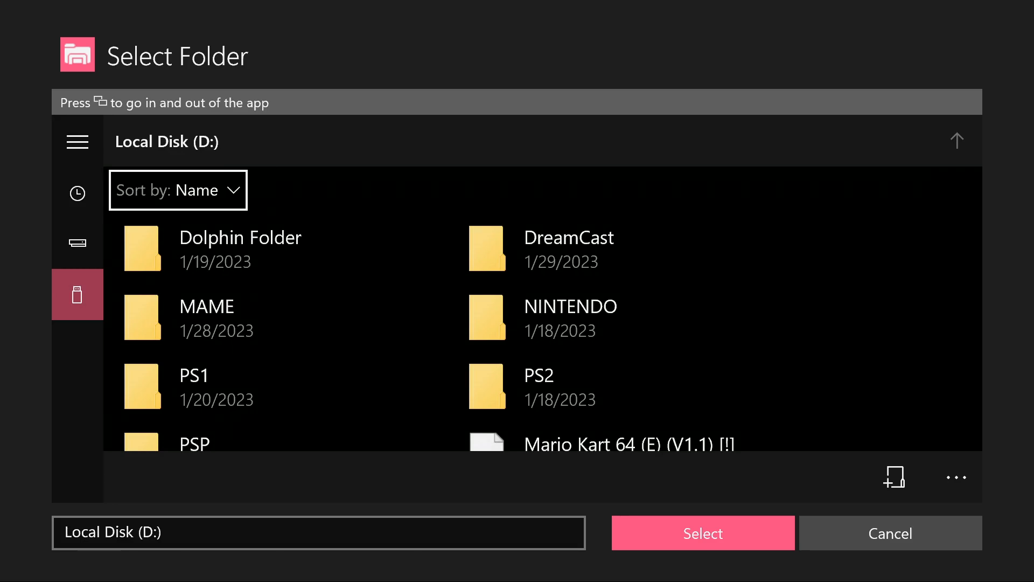
# Confirm Dolphin Folder as the user folder, then open Local Disk (F:) Properties on the PC
pyautogui.click(702, 532)
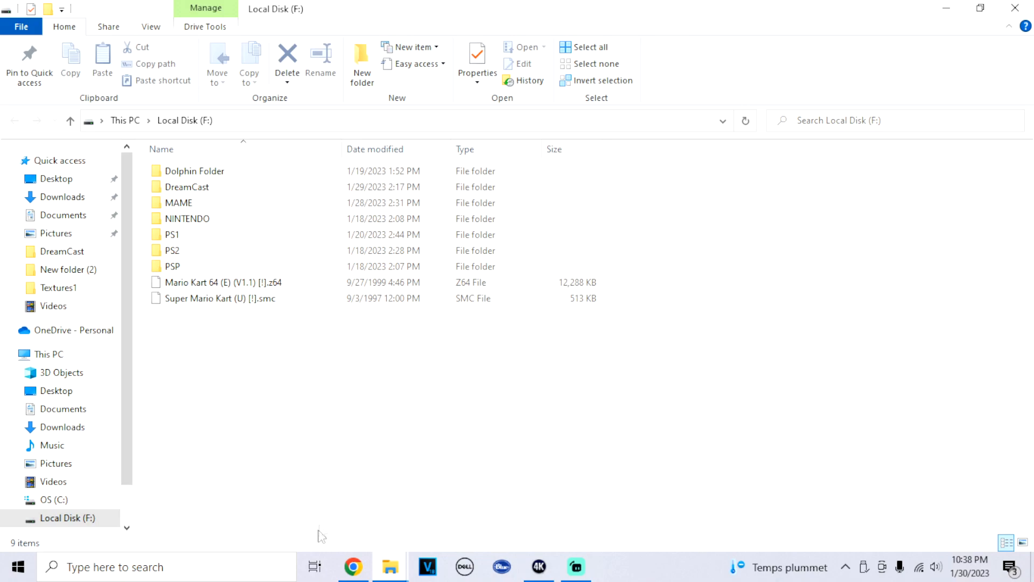
pyautogui.click(74, 518)
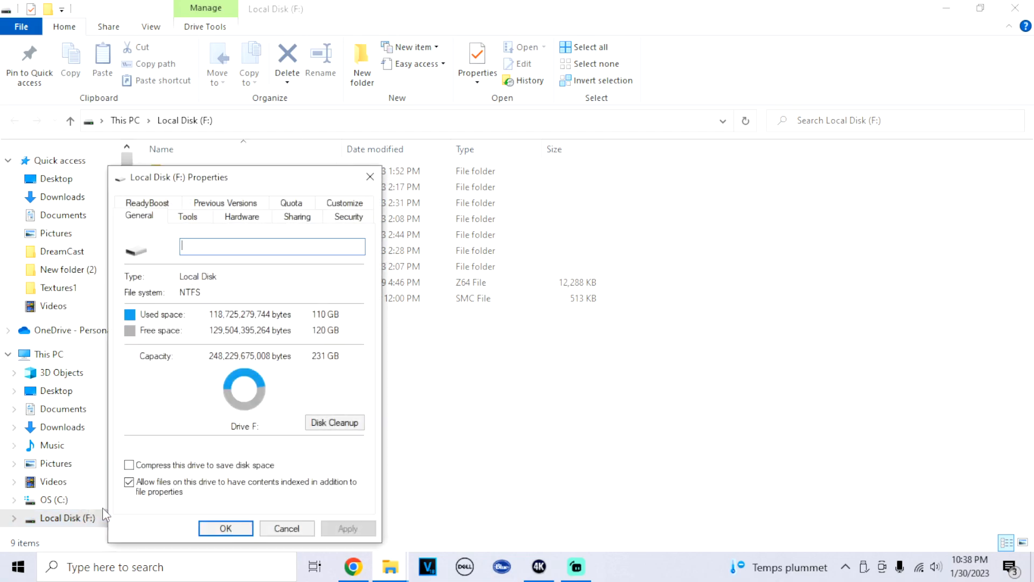
# Review ALL APPLICATION PACKAGES' Full control permissions on Local Disk (F:), then close Properties
pyautogui.click(350, 217)
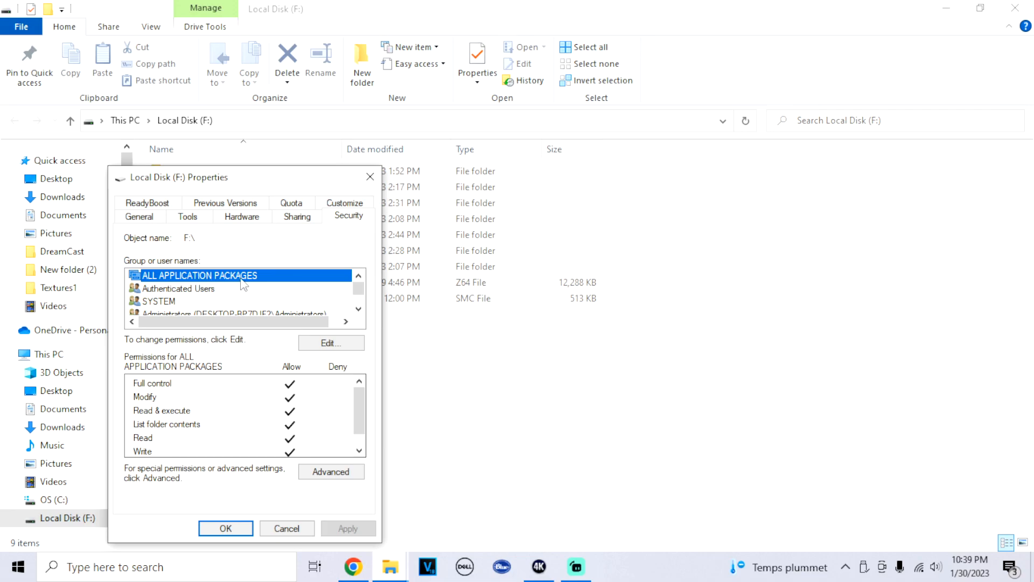
pyautogui.moveTo(259, 387)
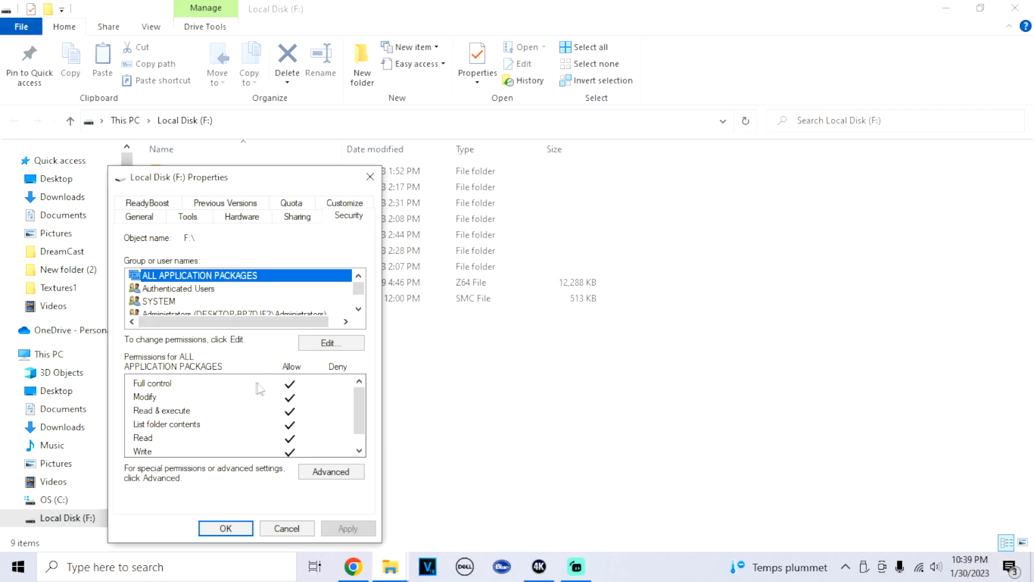
pyautogui.scroll(-3)
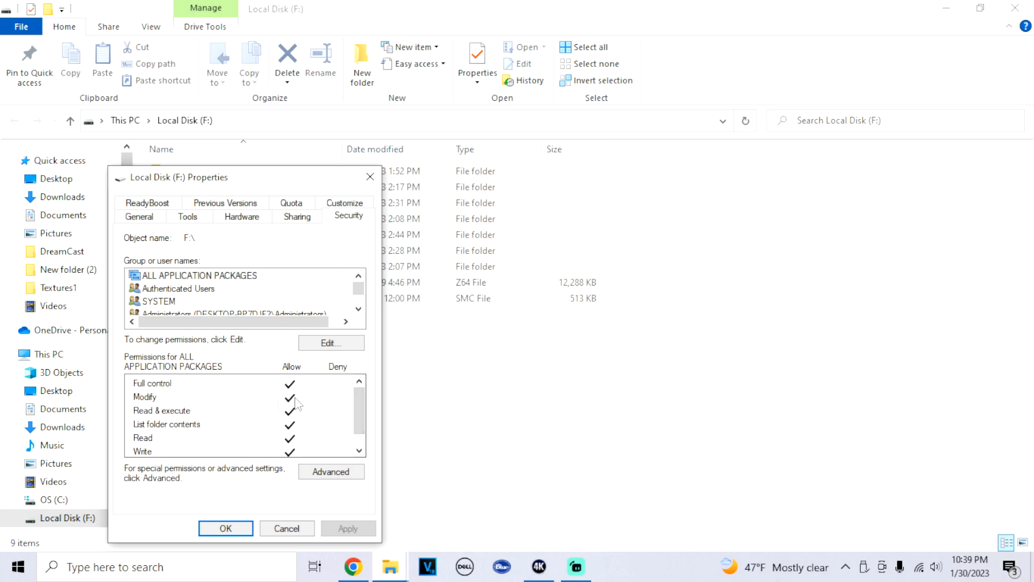
pyautogui.scroll(-3)
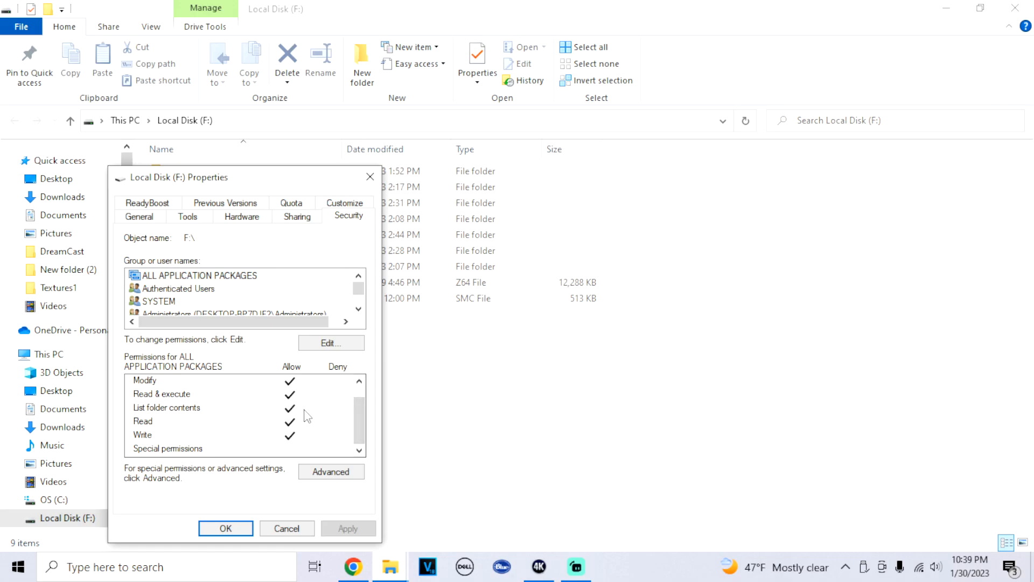
pyautogui.click(226, 528)
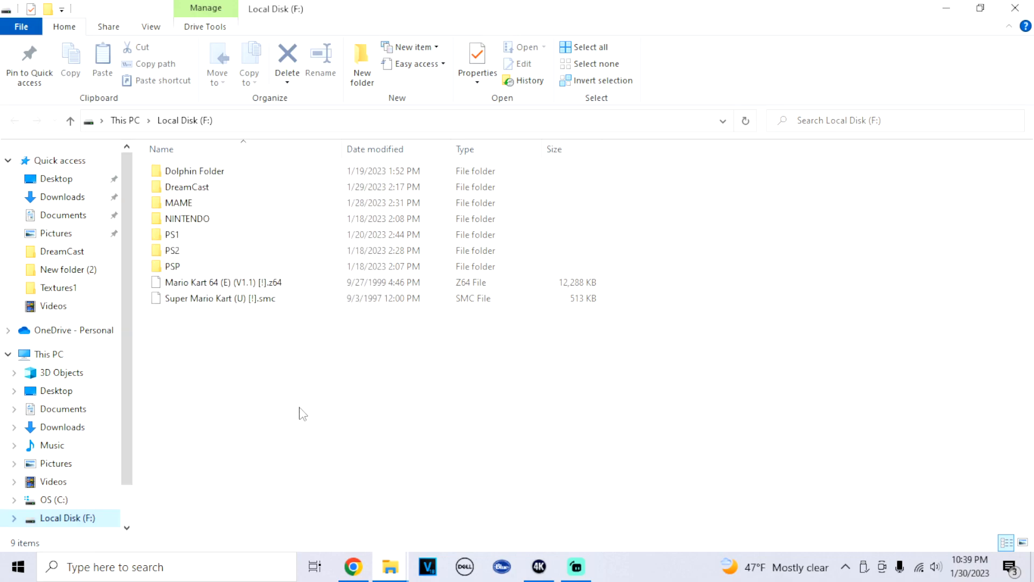